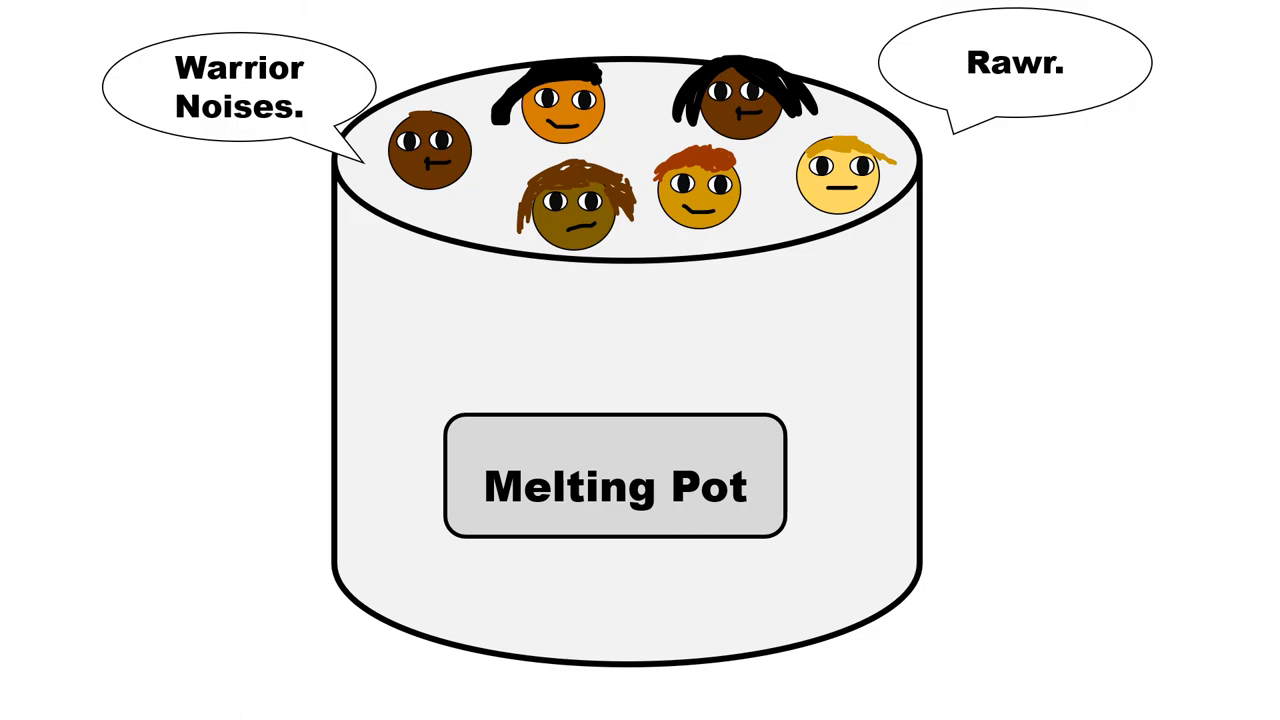
pyautogui.press('right')
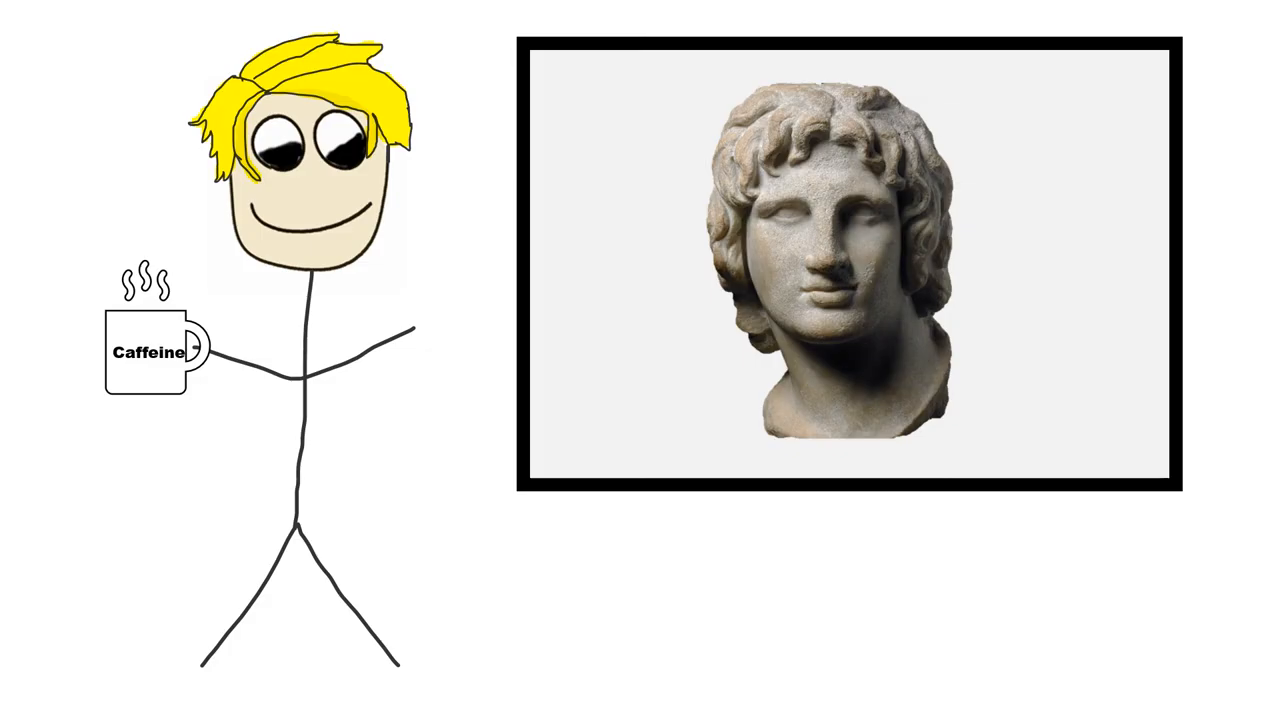